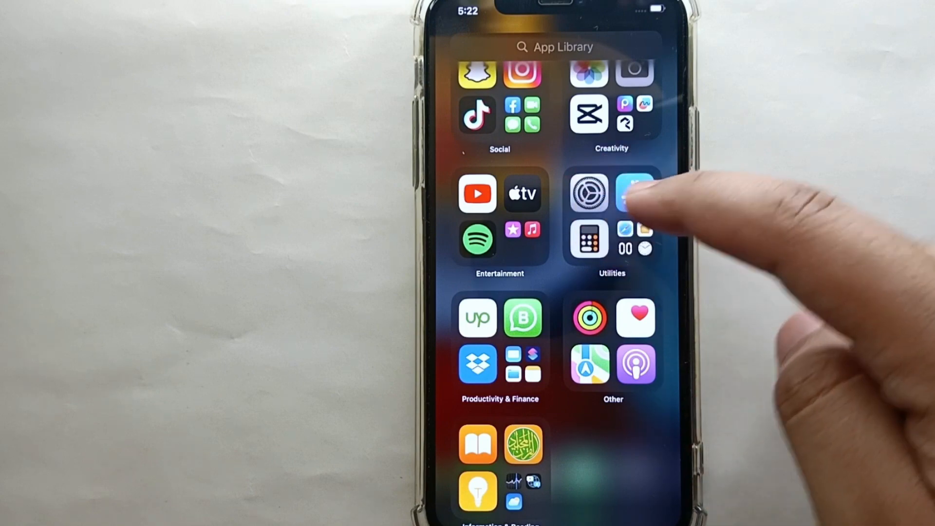
- Launch Settings from the App Library and scroll the main list toward General
click(590, 192)
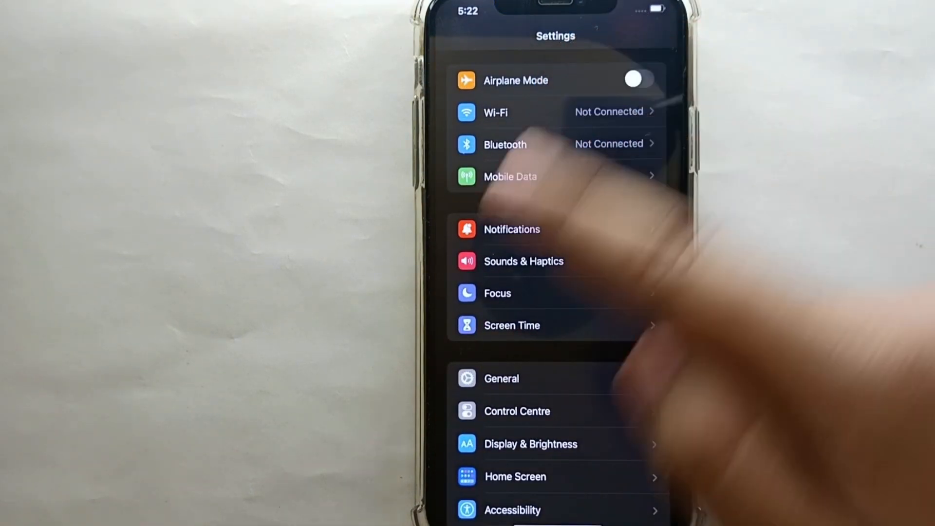
scroll(up, 3)
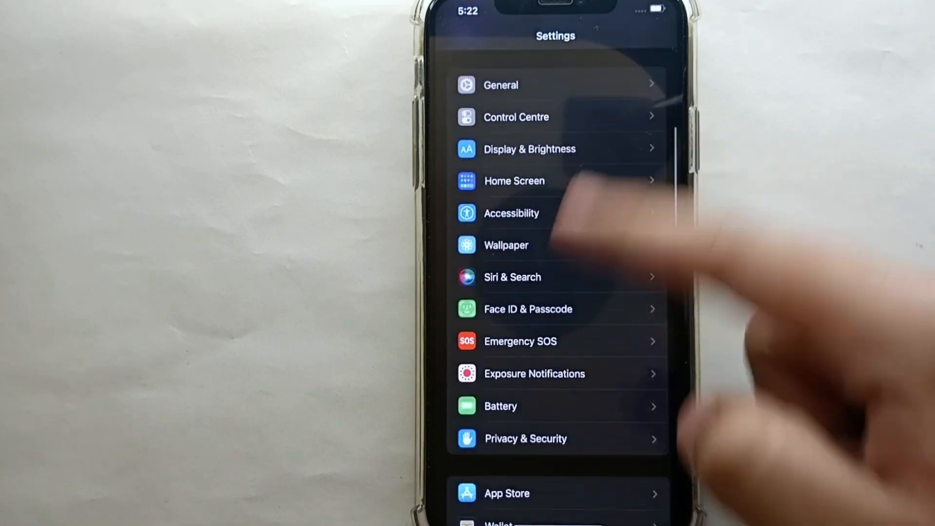
scroll(down, 3)
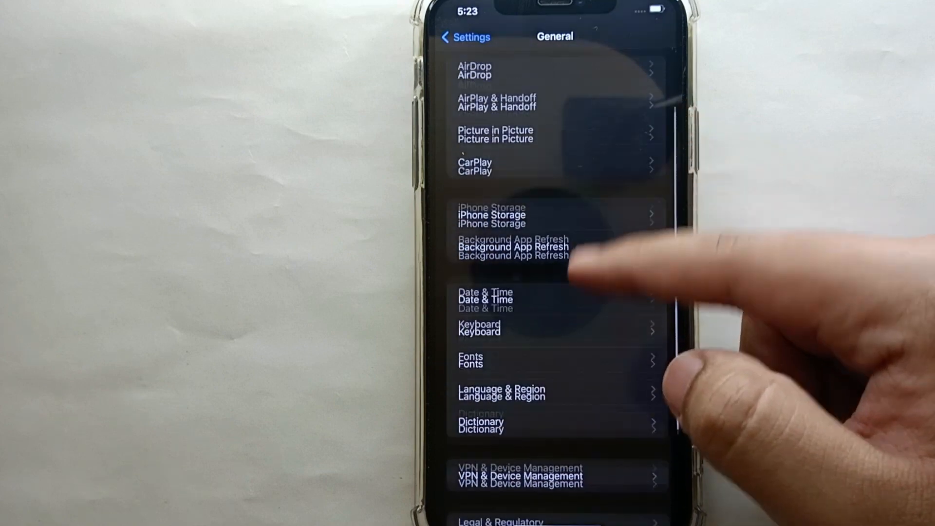
scroll(down, 3)
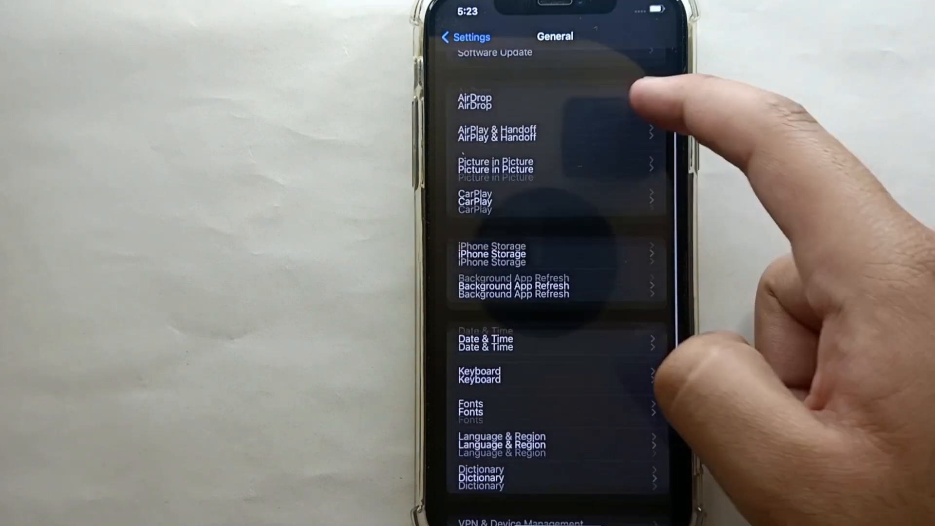
scroll(up, 3)
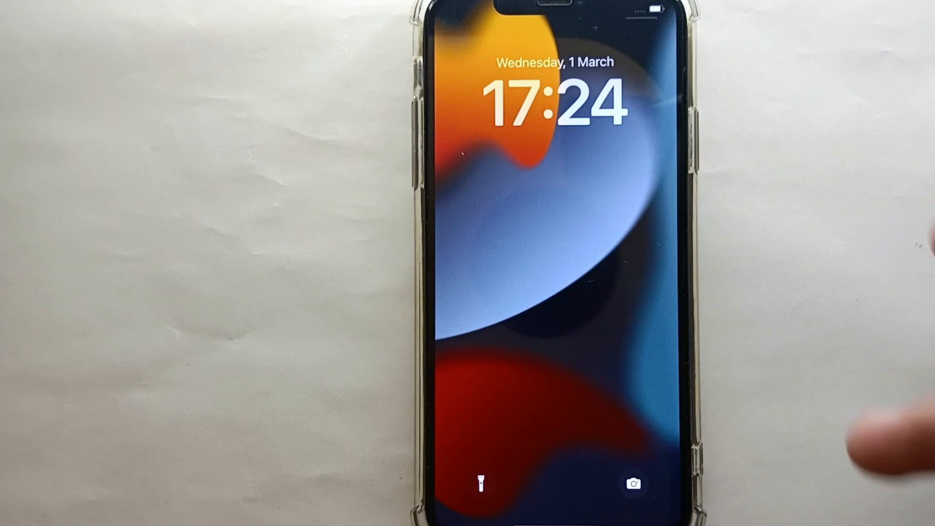
mouse_move(835, 269)
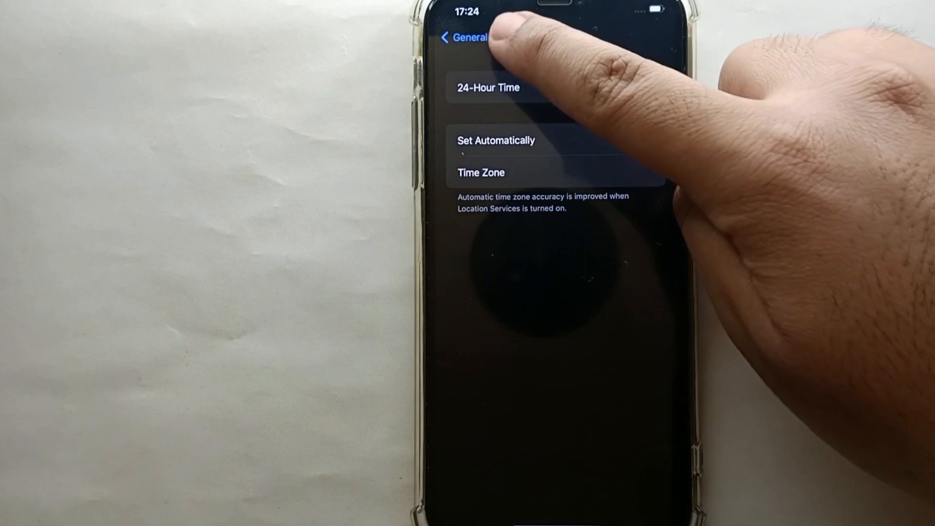
click(633, 87)
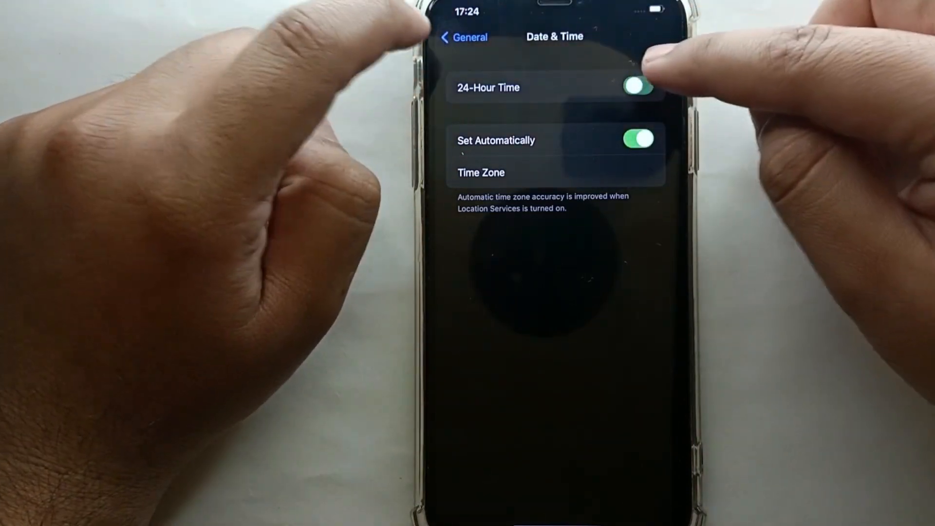